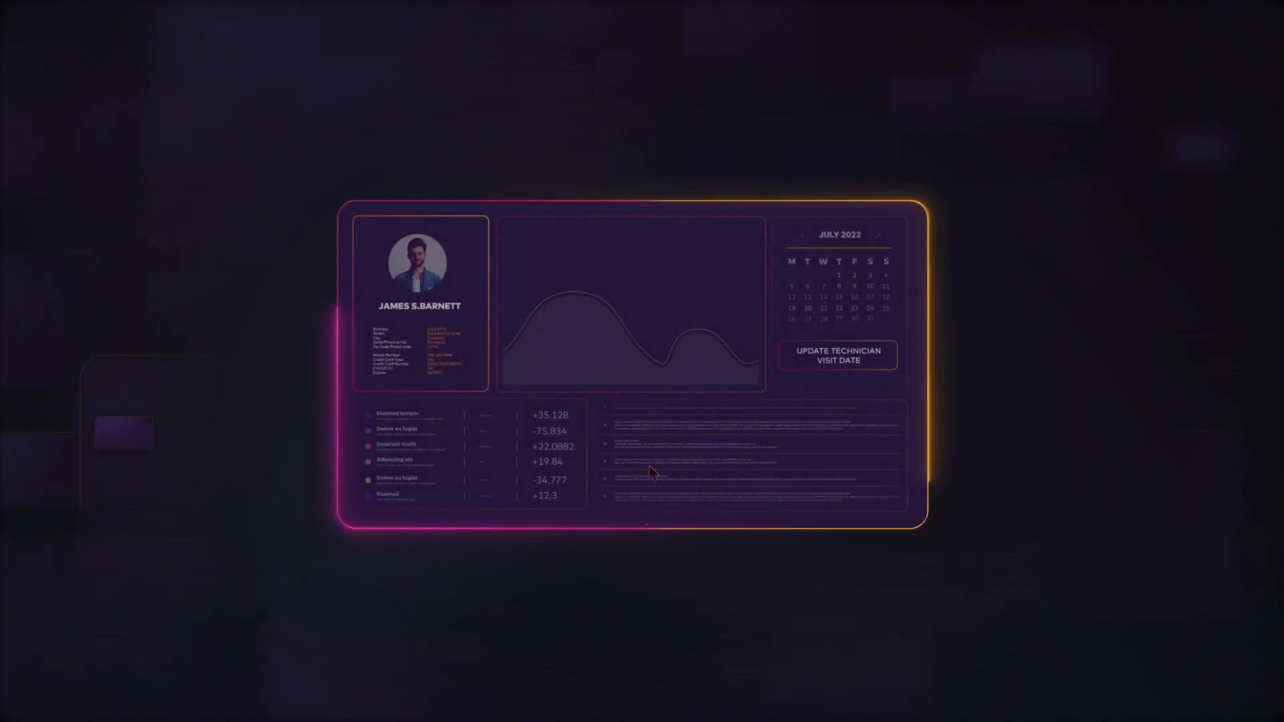
Step: Play the explainer until the visit-date update shows a checkmark with dashed links to two synced cards
left_click(836, 355)
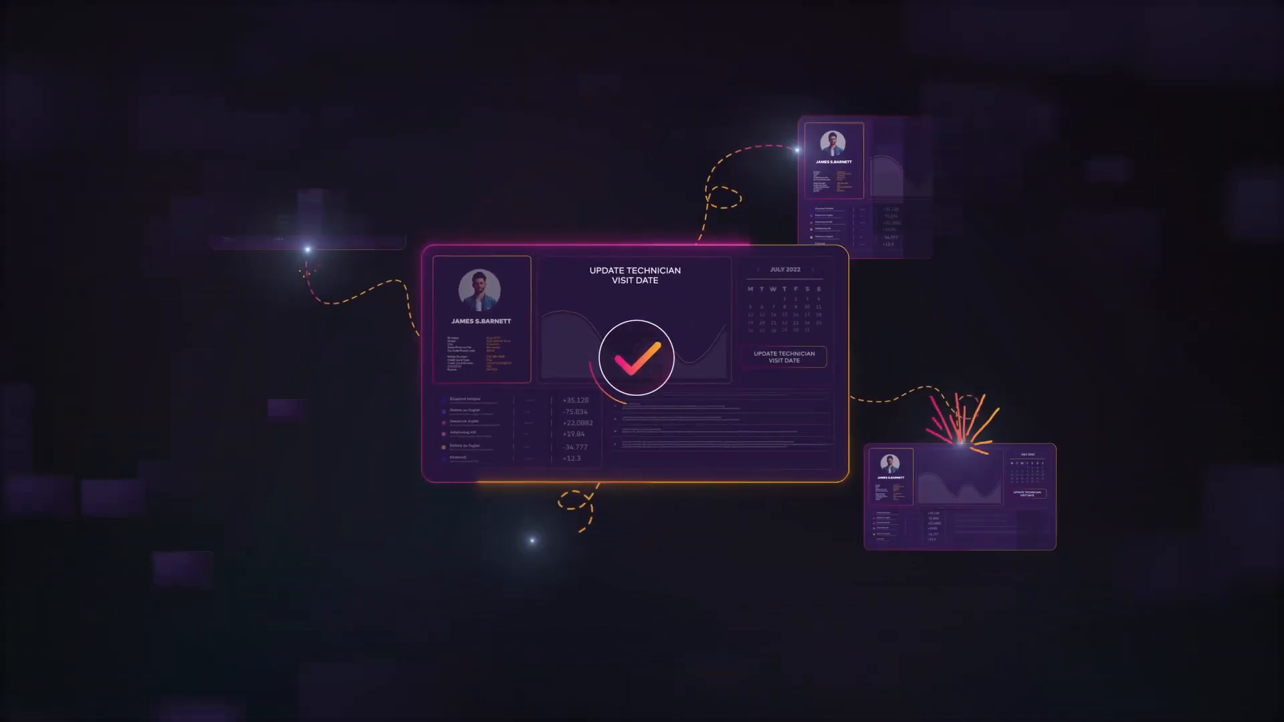